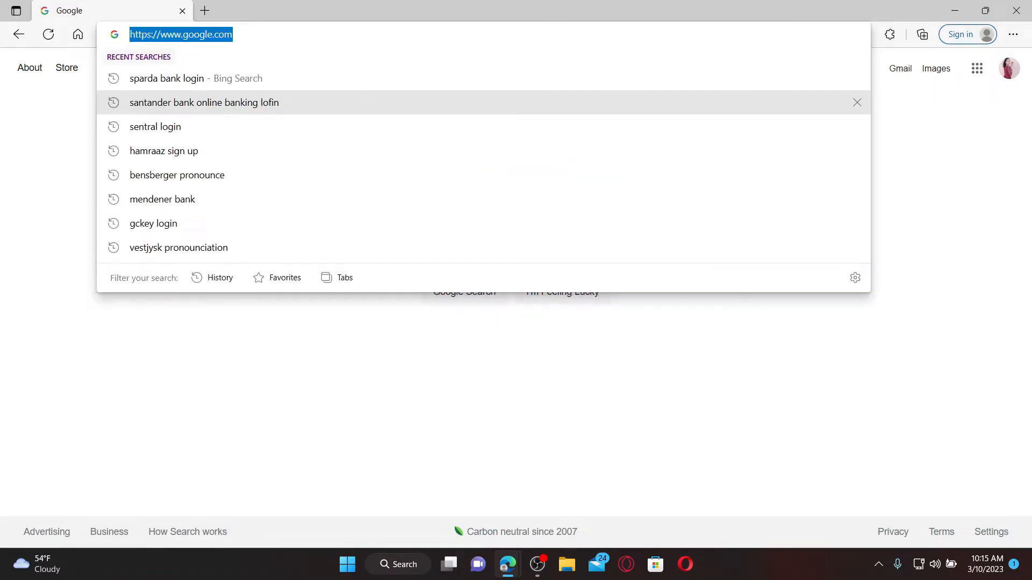
# - Navigate to the SPARDAbanking login page at banking.sparda.at
pyautogui.write('banking.sparda.at/banking/login.xhtml?m=44&f=2')
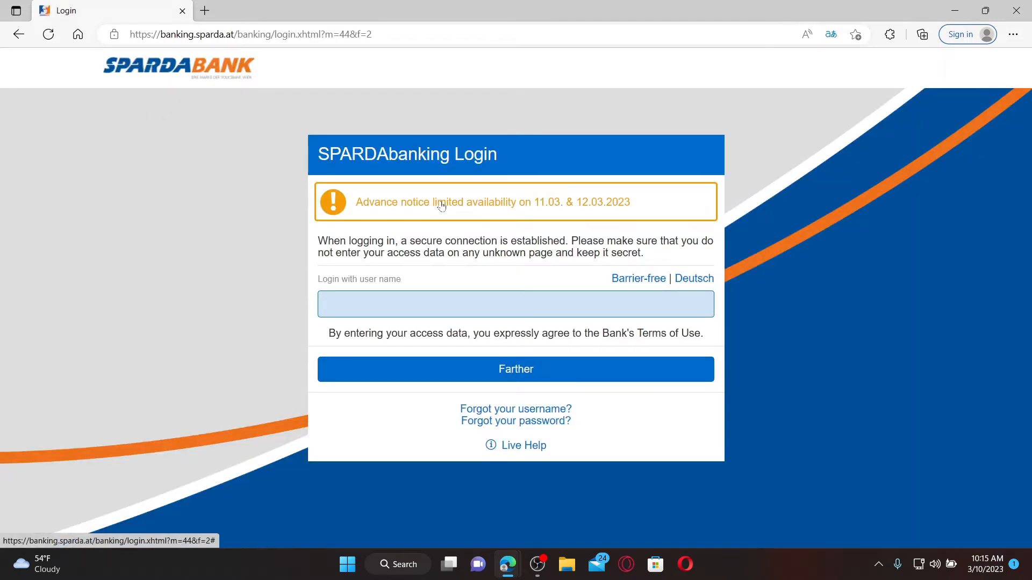
# - Enter 'ru' in the 'Login with user name' field
pyautogui.click(515, 304)
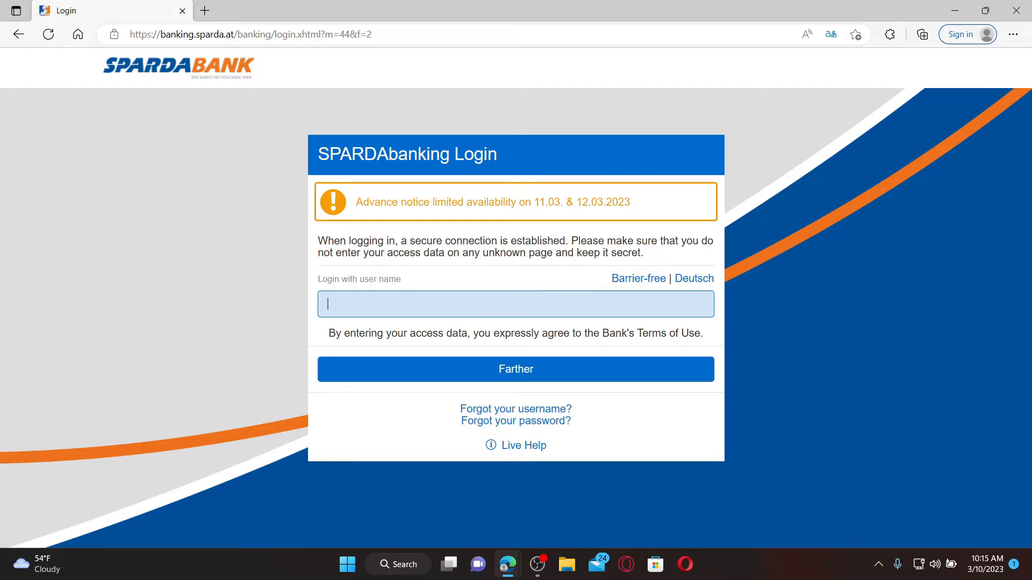
pyautogui.write('rupadulal56')
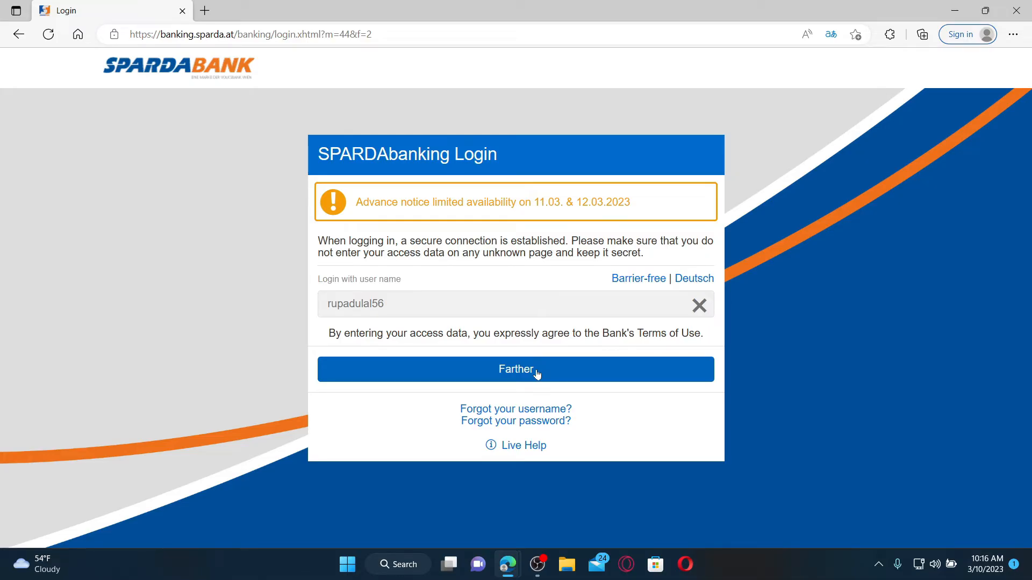
pyautogui.moveTo(515, 421)
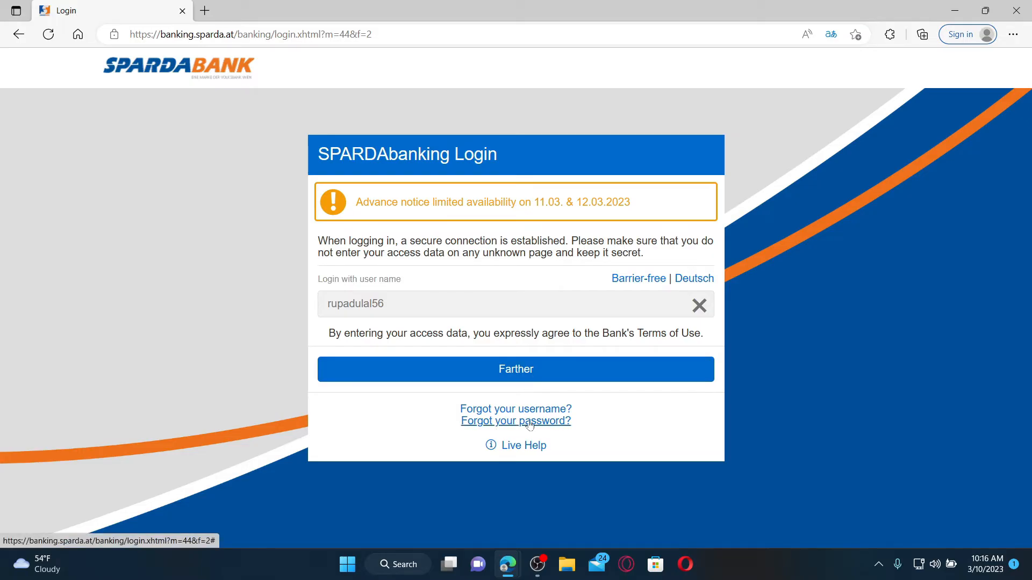